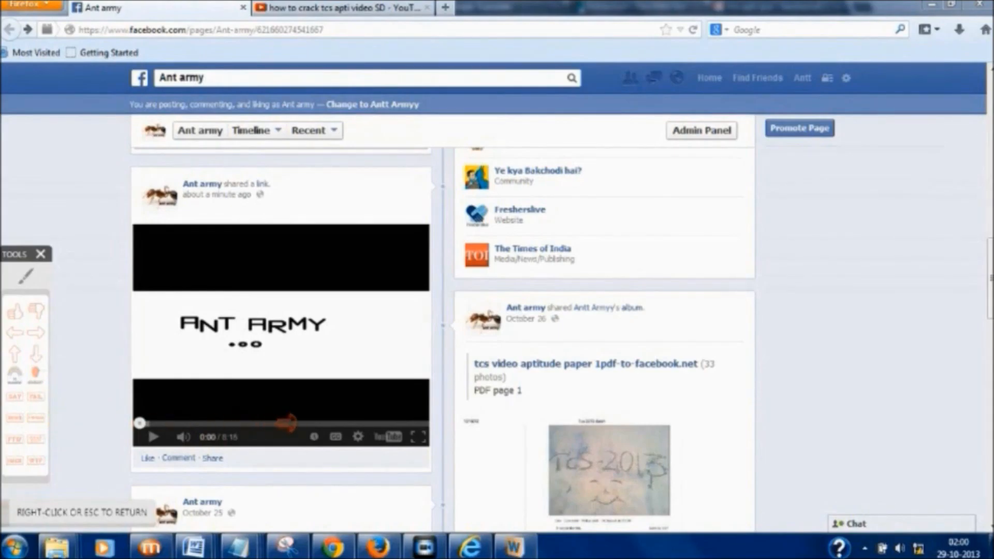
Step: Open the Ant Army post's shared video on its YouTube watch page
click(339, 7)
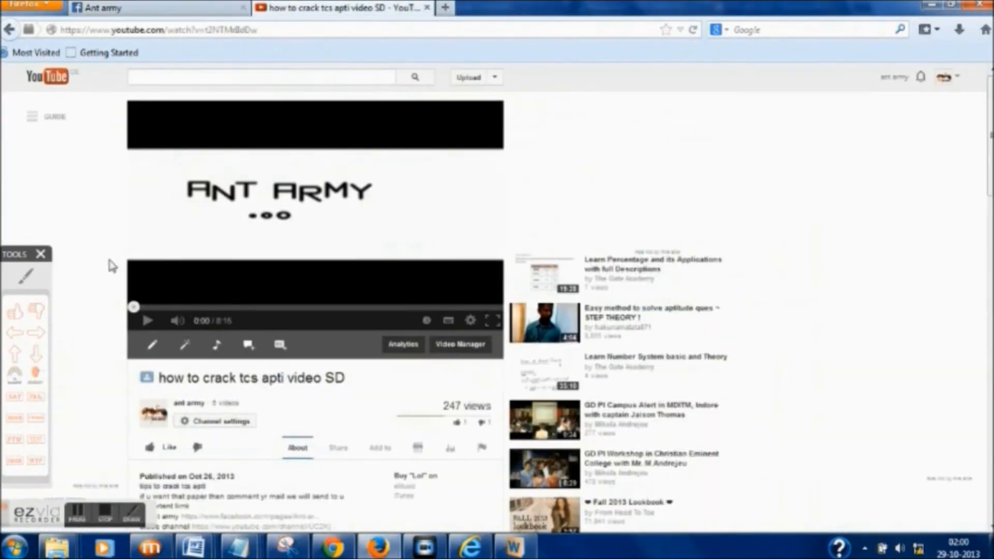
Step: Show the share options and short link for 'how to crack tcs apti video SD'
scroll(down, 3)
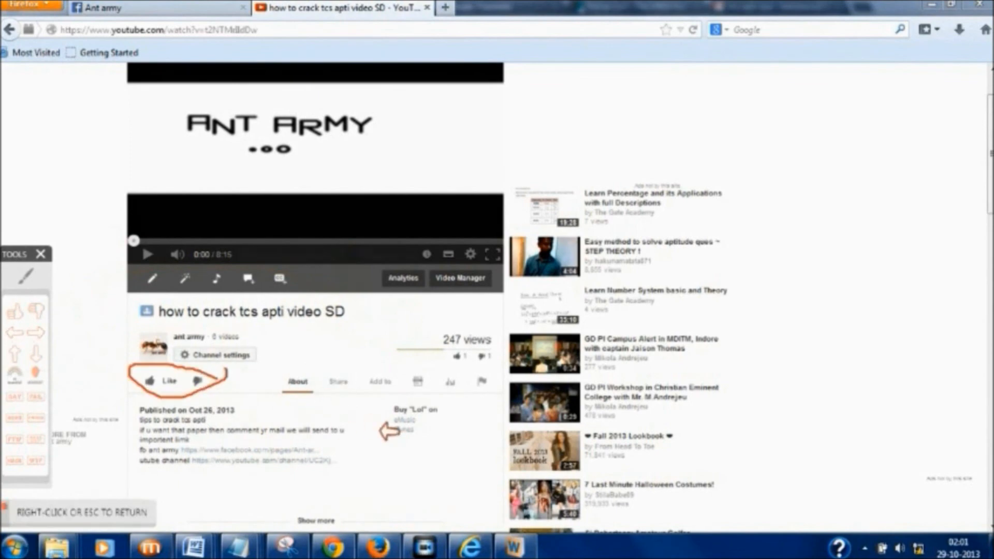
click(338, 382)
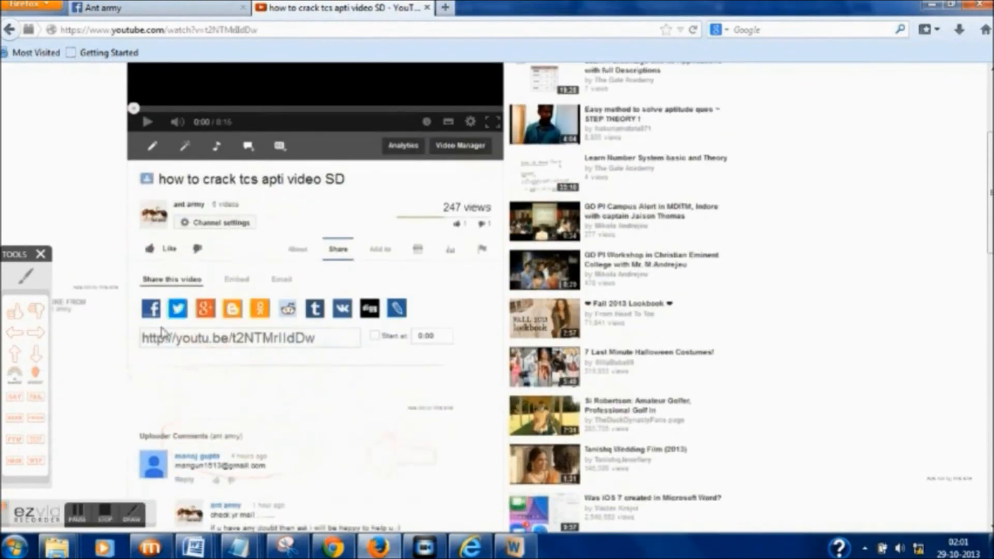